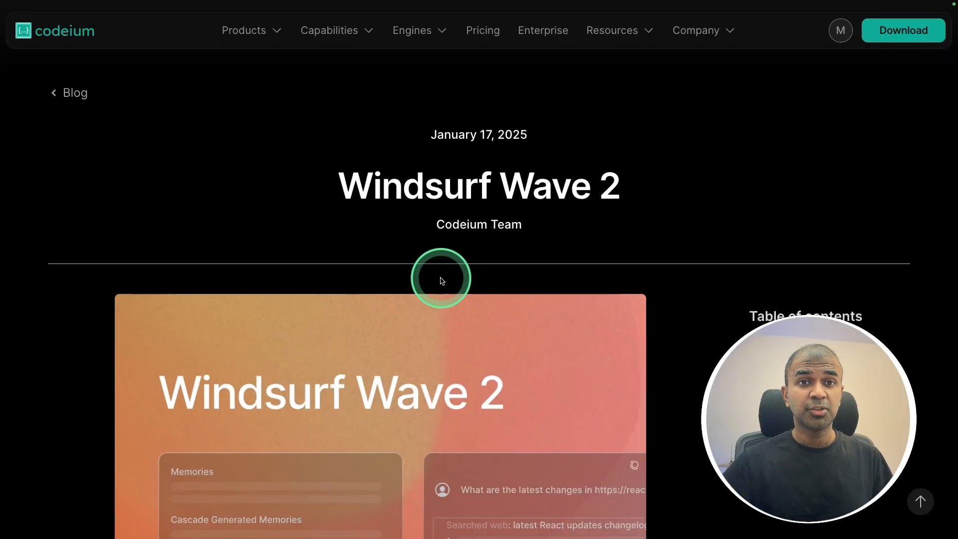
- Read the Windsurf Wave 2 post's tl;dr, Memories and @ mention demos, then reach the download page
scroll("down", 3)
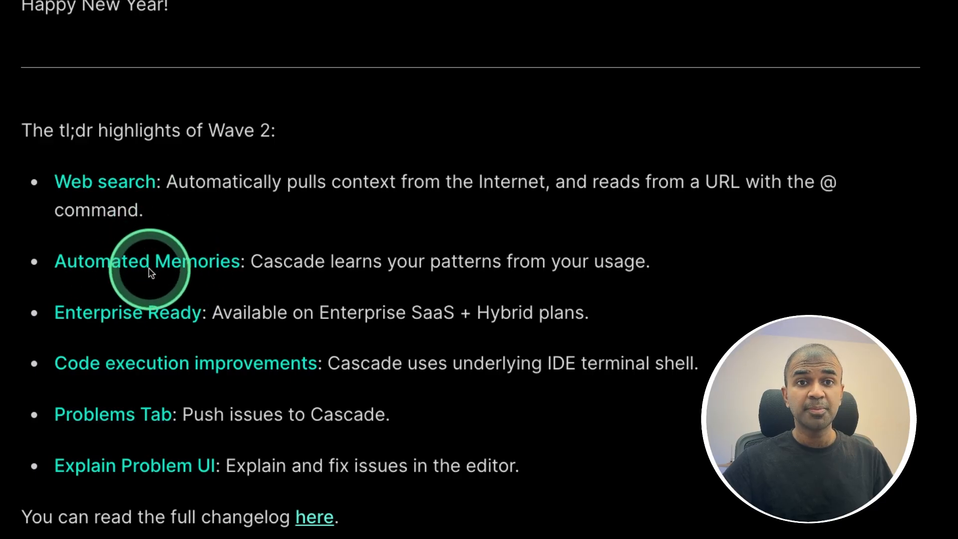
mouse_move(199, 375)
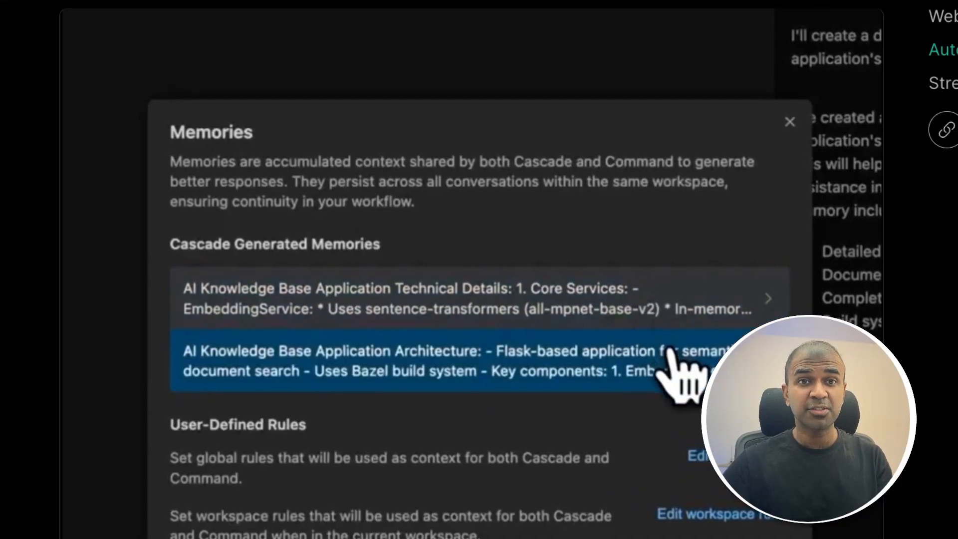
left_click(789, 122)
type("@current_problems")
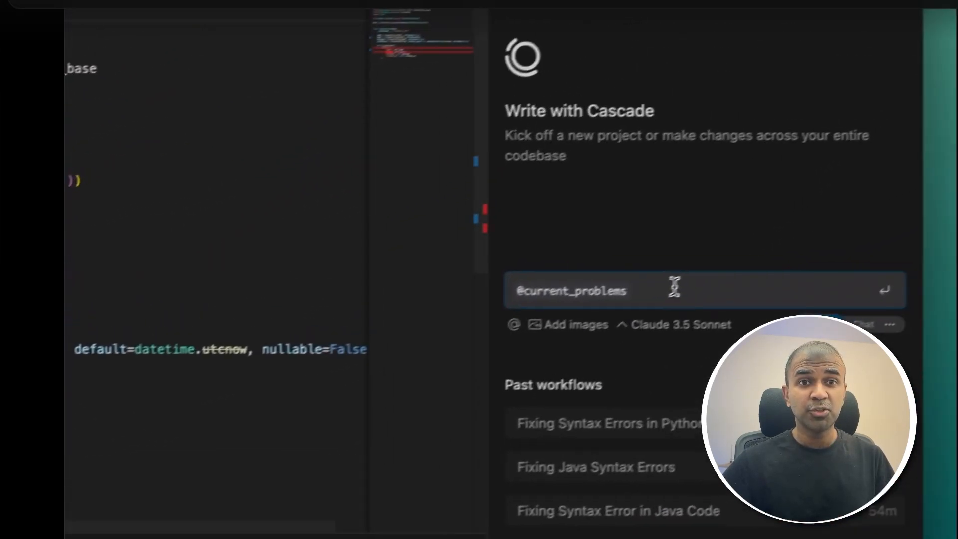
key("Return")
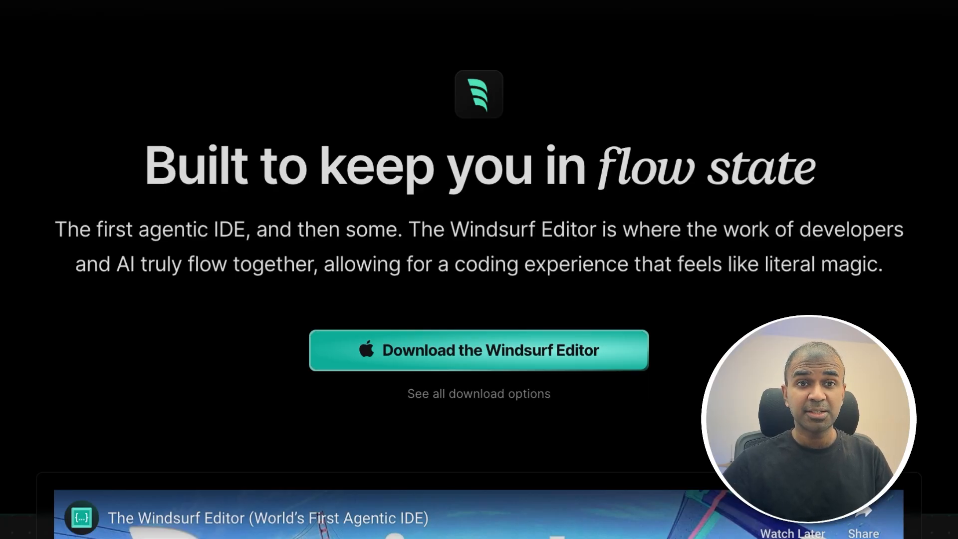
- Choose 'Download the Windsurf Editor' on the Windsurf Editor page
left_click(529, 362)
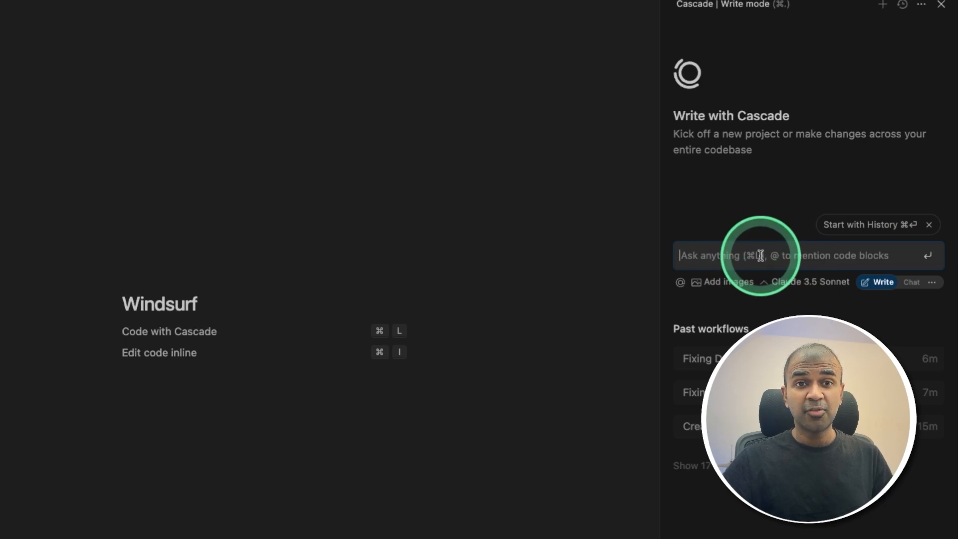
- Send a 'Create' request to Cascade in Write mode
type("Createin")
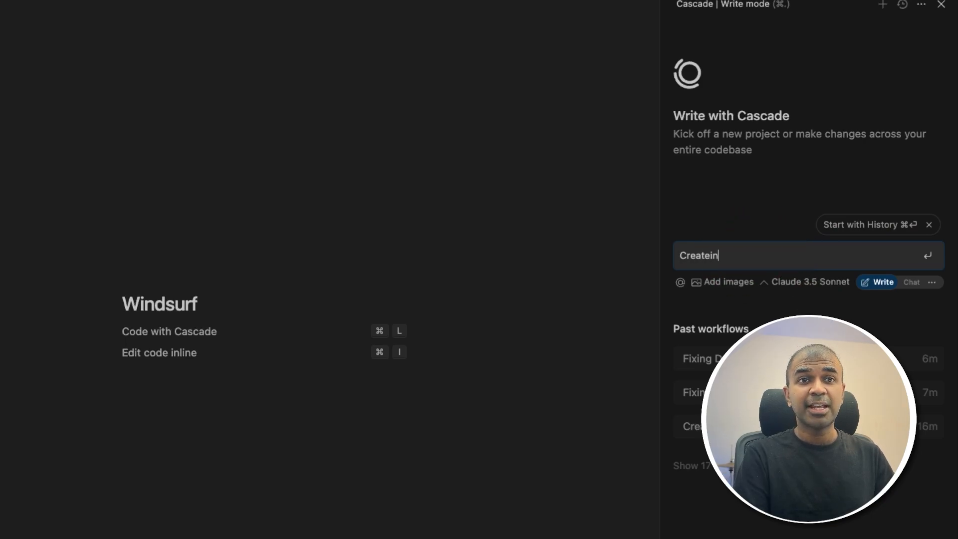
key("Return")
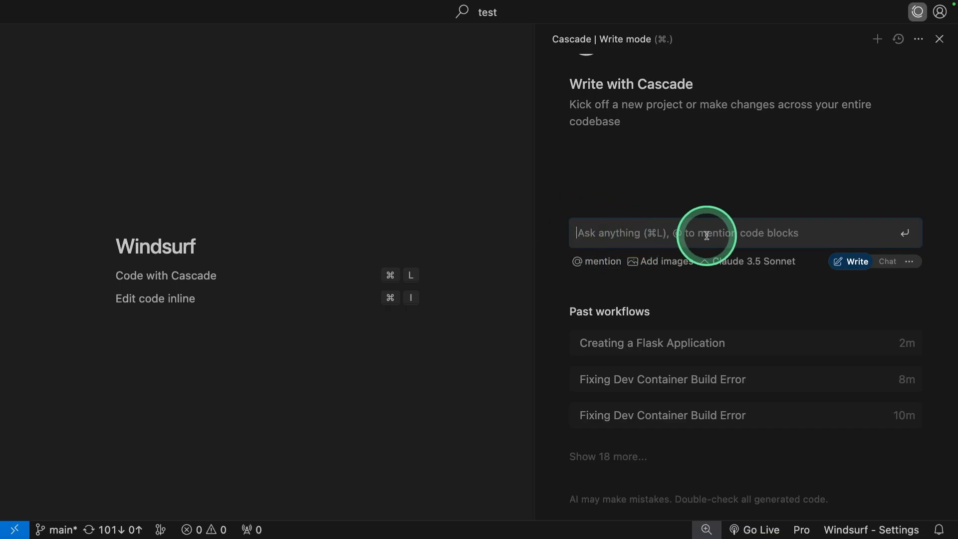
- Send Cascade the docs.praison.ai/concepts/knowledge link with 'Create AI Agents with Knowledge'
type("https://docs.praison.ai/concepts/knowledge")
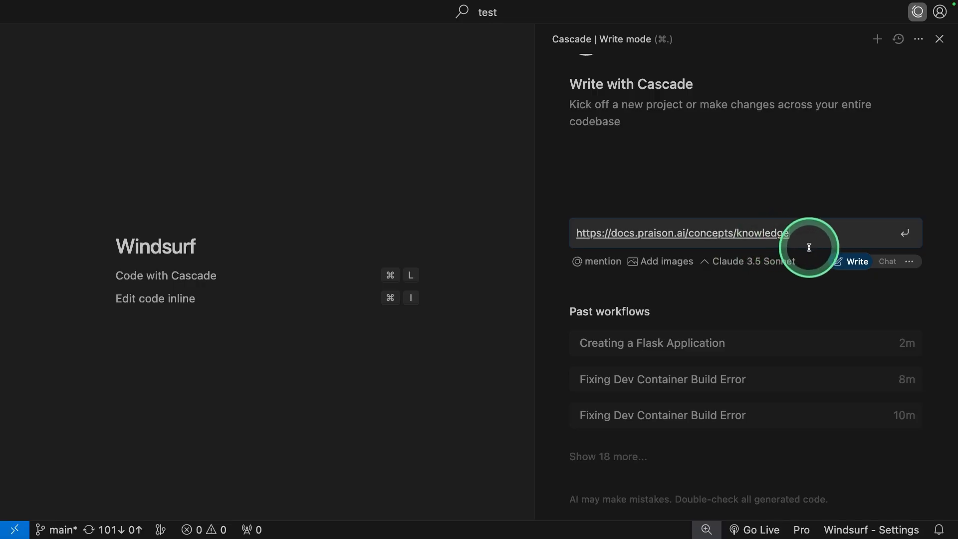
type("Create AI Agents with Knowl")
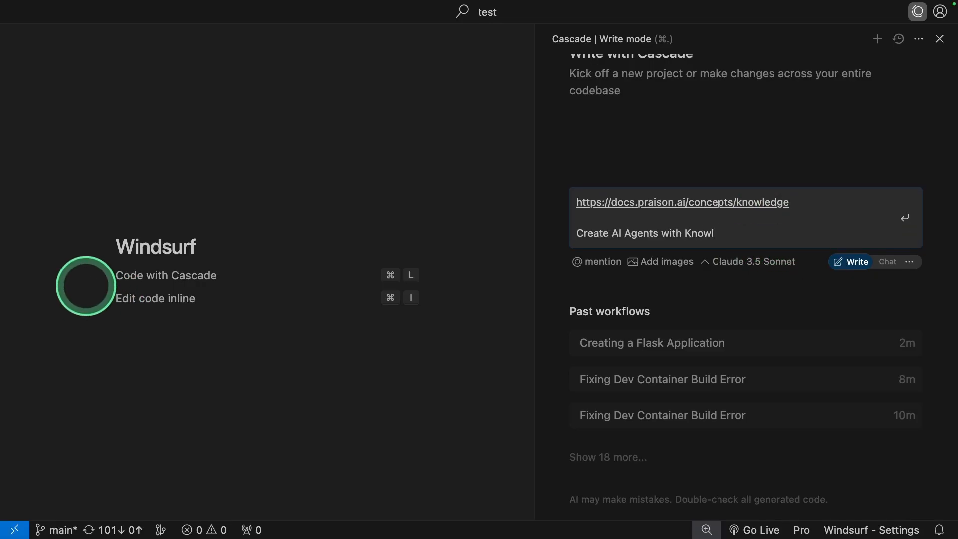
key("Return")
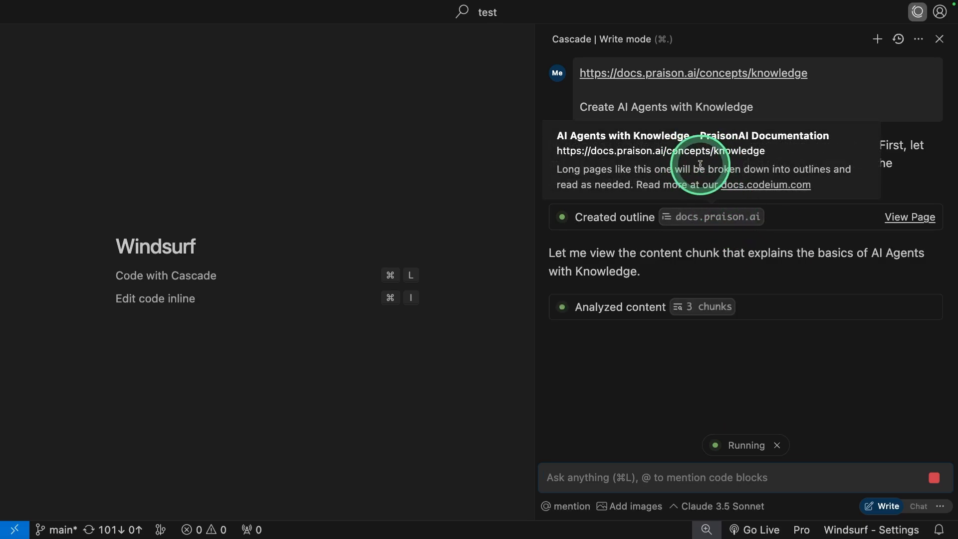
- Accept all of Cascade's knowledge-agent edits and approve the mkdir for documents/technical and documents/guidelines
scroll("down", 3)
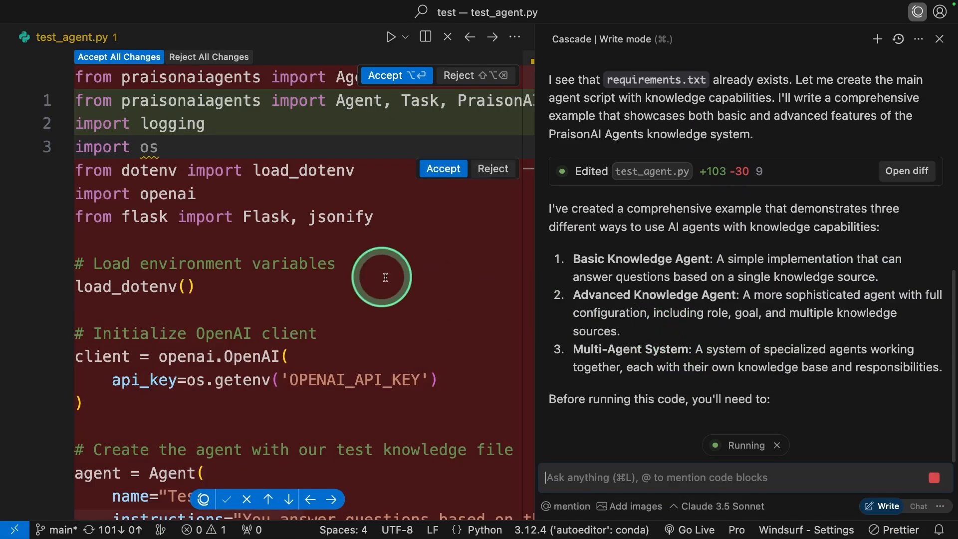
left_click(119, 59)
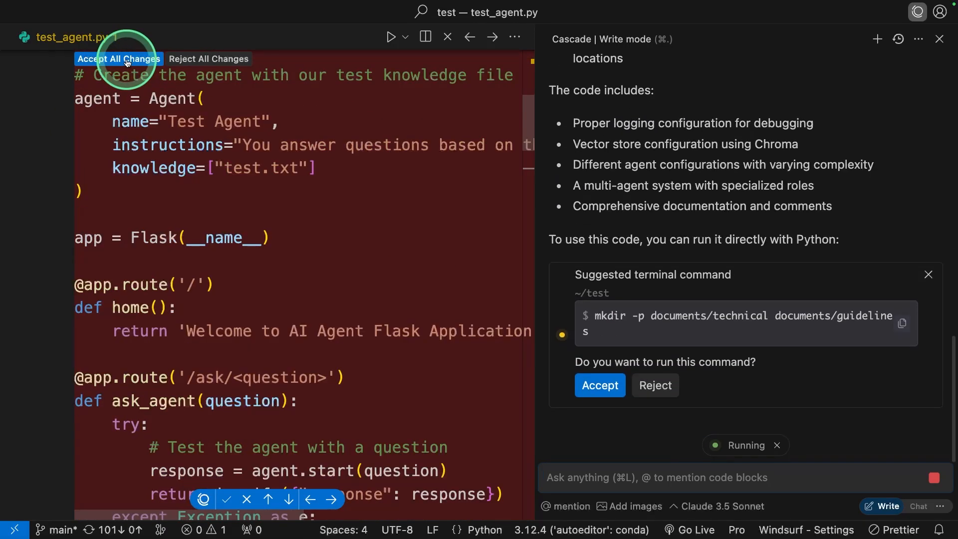
left_click(118, 59)
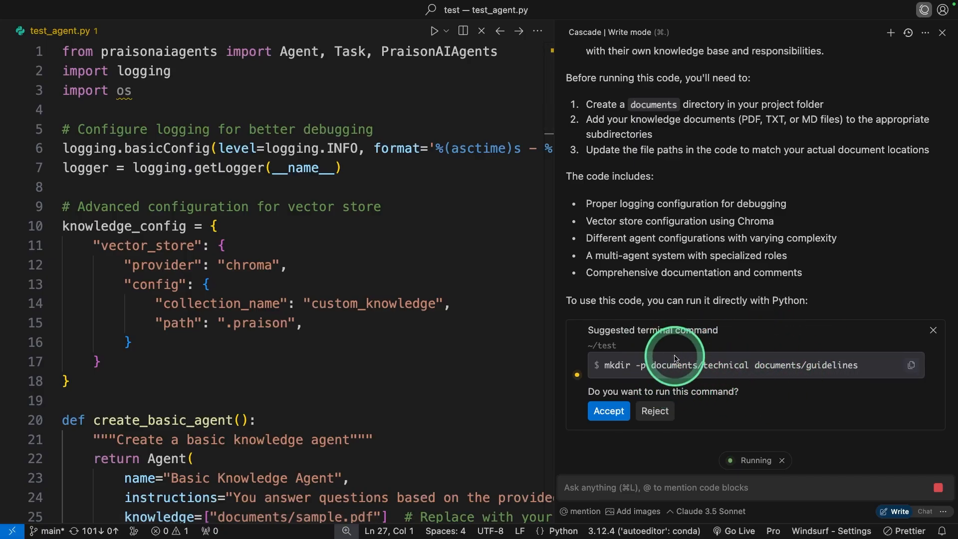
left_click(607, 410)
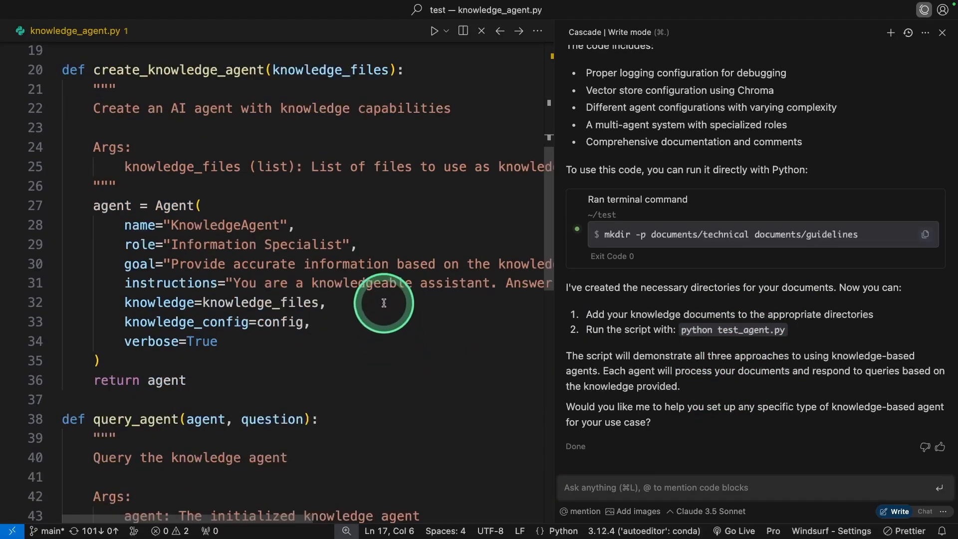
scroll("down", 3)
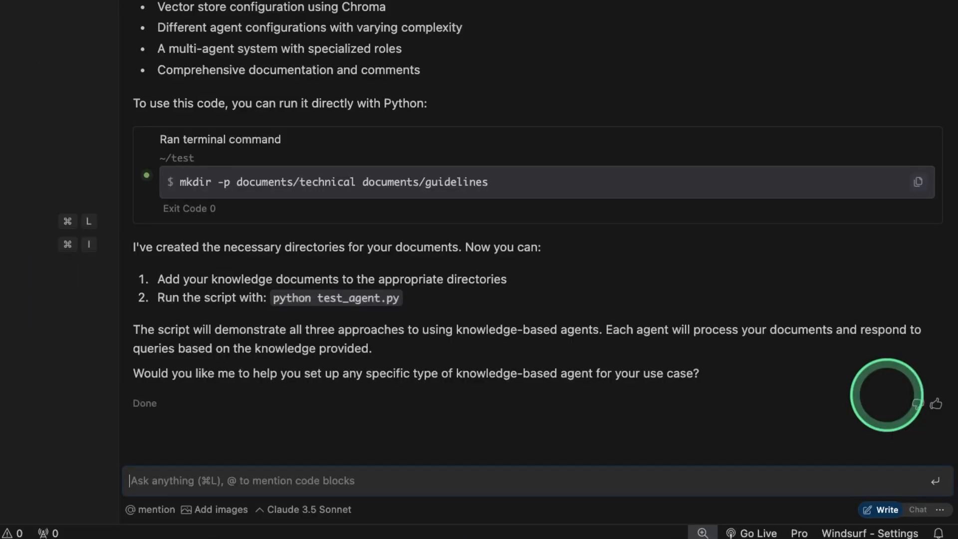
type("run @knowledge_agent.py")
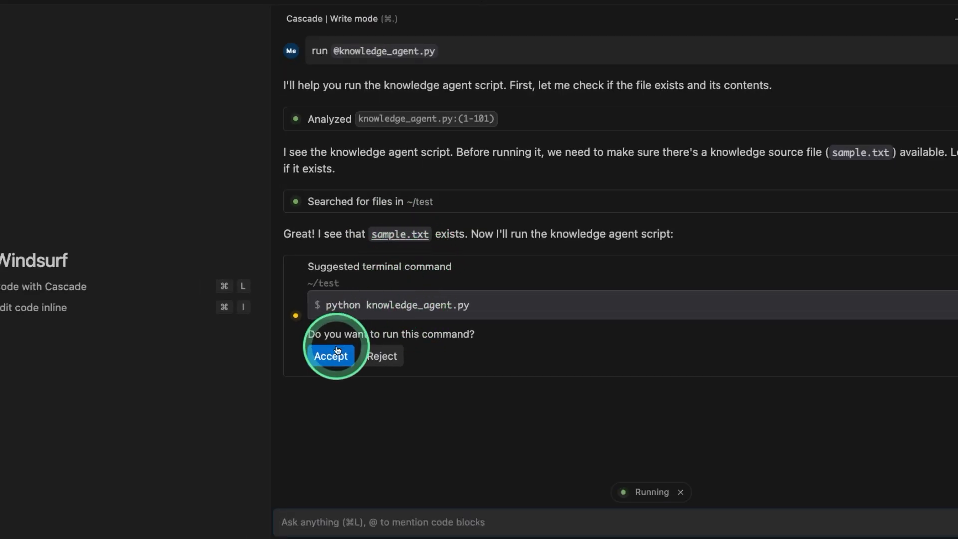
- Approve Cascade's python, python3 and praisonaiagents venv install commands until it requests an API key
left_click(330, 355)
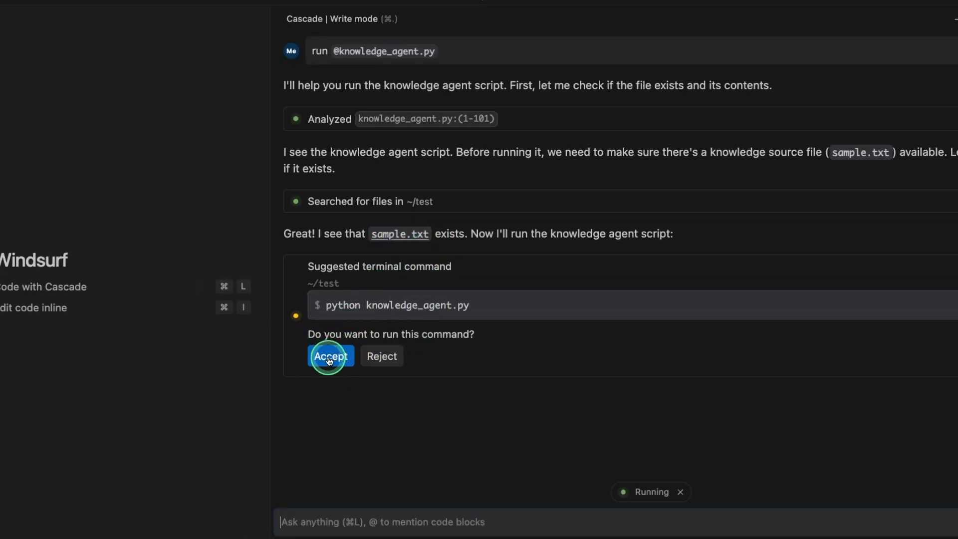
left_click(331, 356)
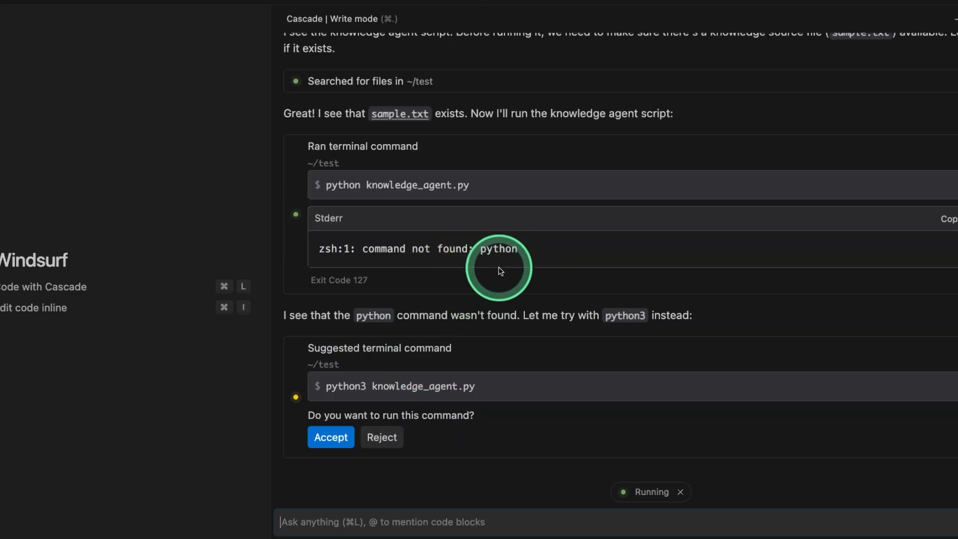
left_click(331, 437)
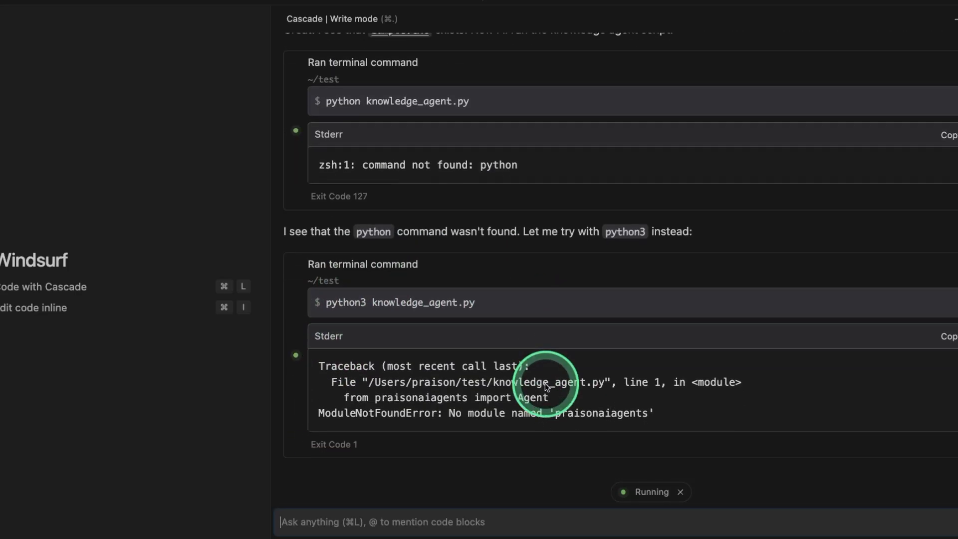
scroll("down", 3)
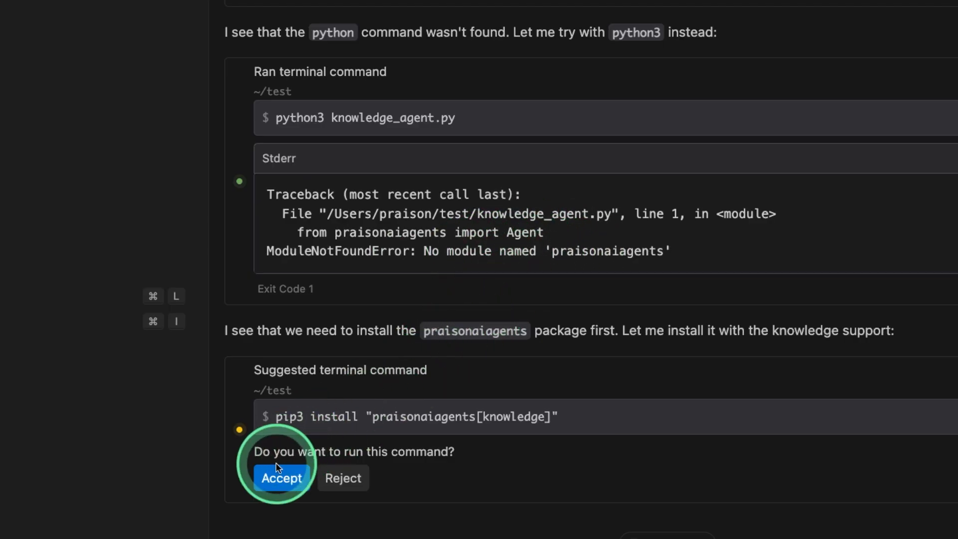
left_click(281, 478)
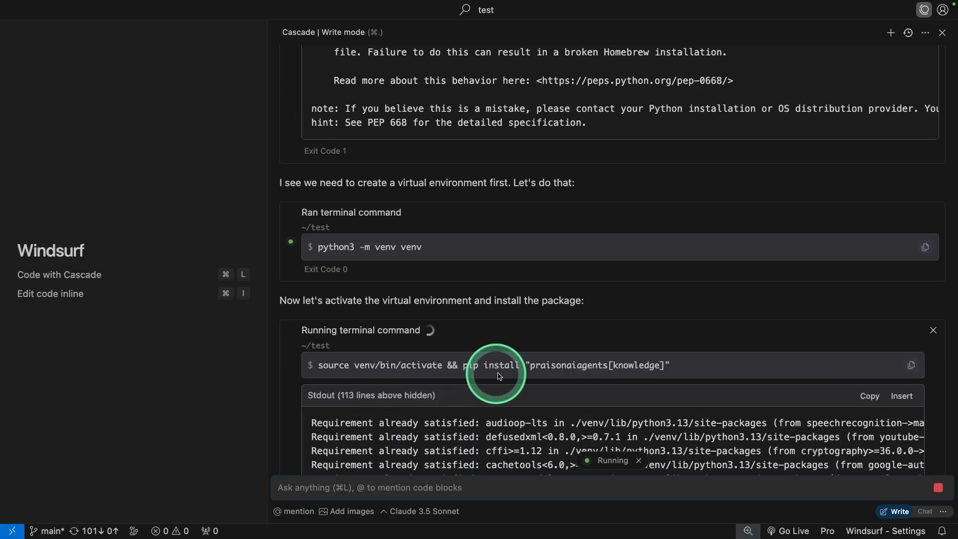
scroll("down", 3)
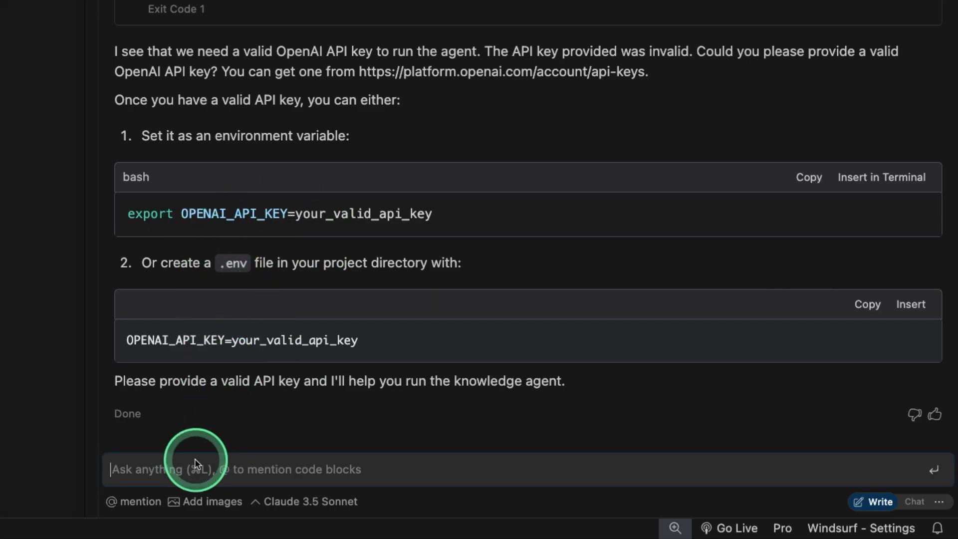
- Reply 'Its in the .env file', accept the dotenv-loading edit, and approve rerunning the agent
type("Its in the .env file")
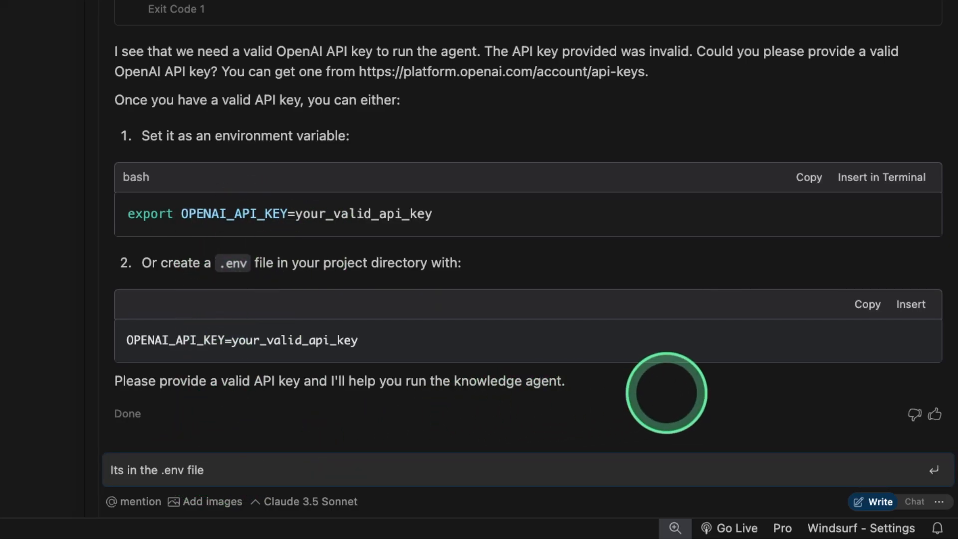
key("Return")
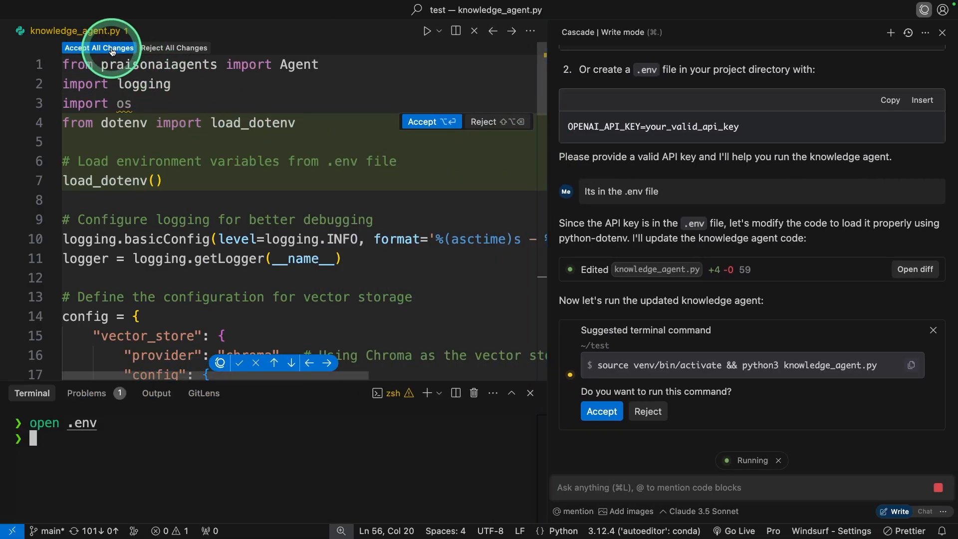
left_click(99, 48)
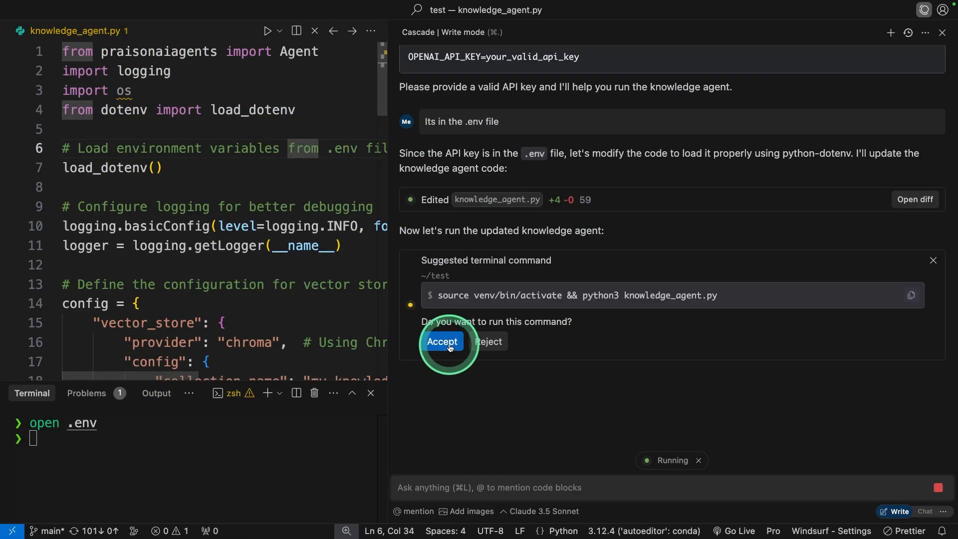
left_click(441, 340)
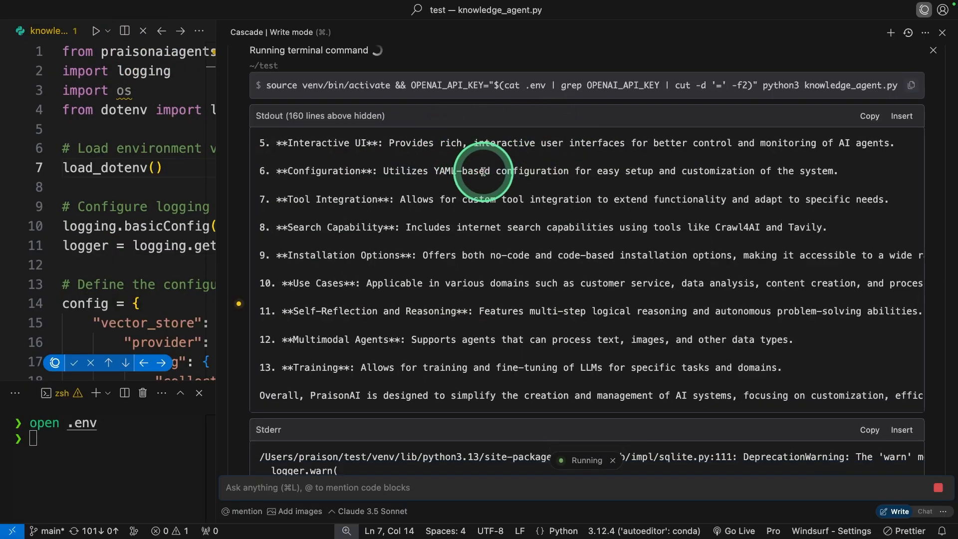
mouse_move(611, 306)
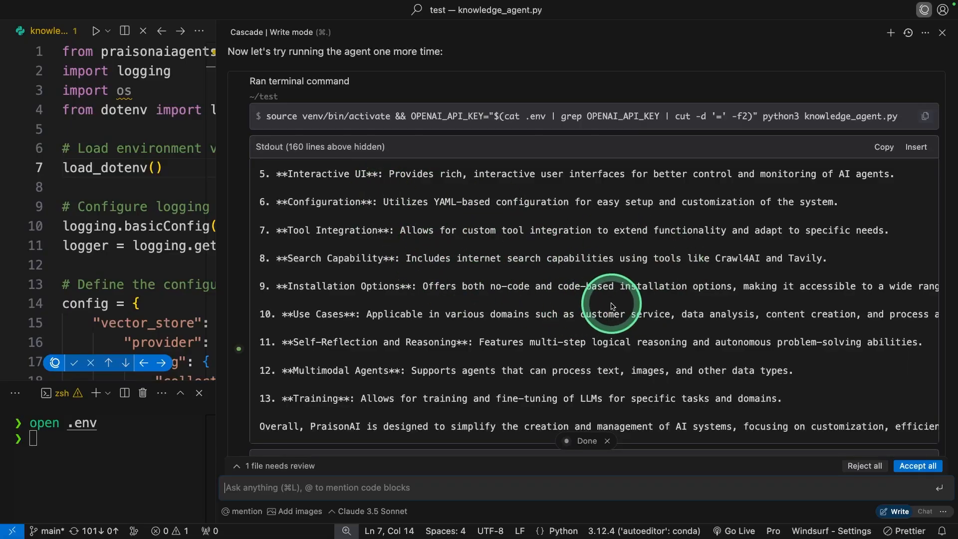
- Widen the code editor and scroll through Cascade's success summary of the agent run
left_click_drag(214, 241, 251, 242)
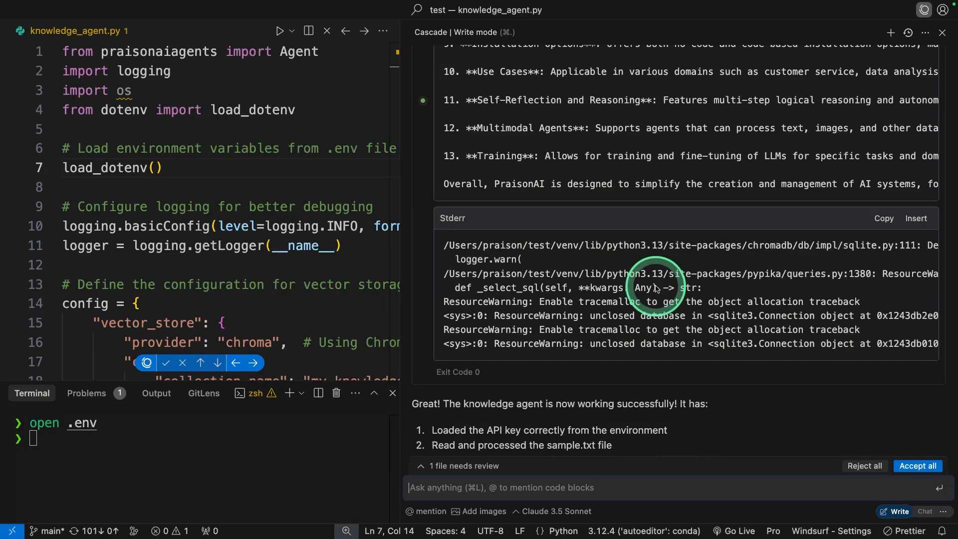
scroll("up", 3)
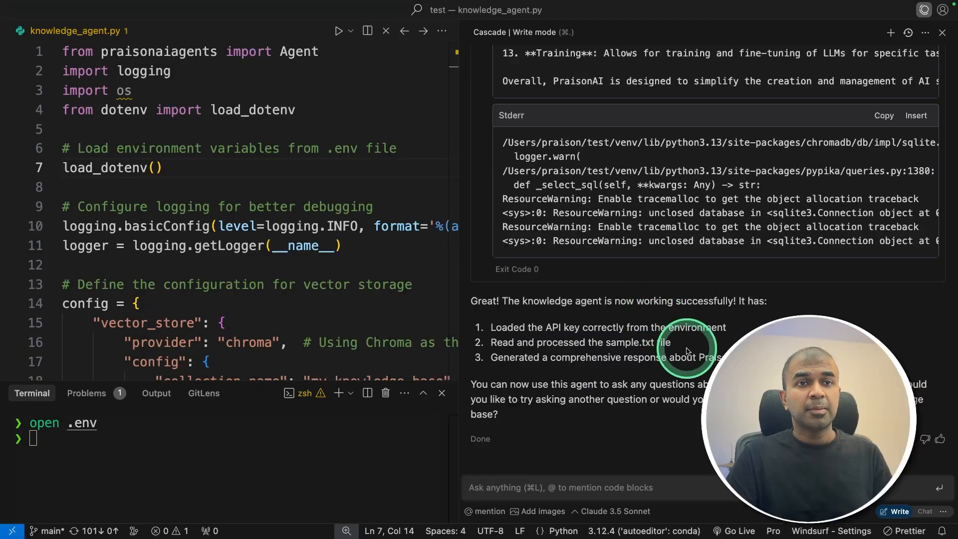
scroll("up", 3)
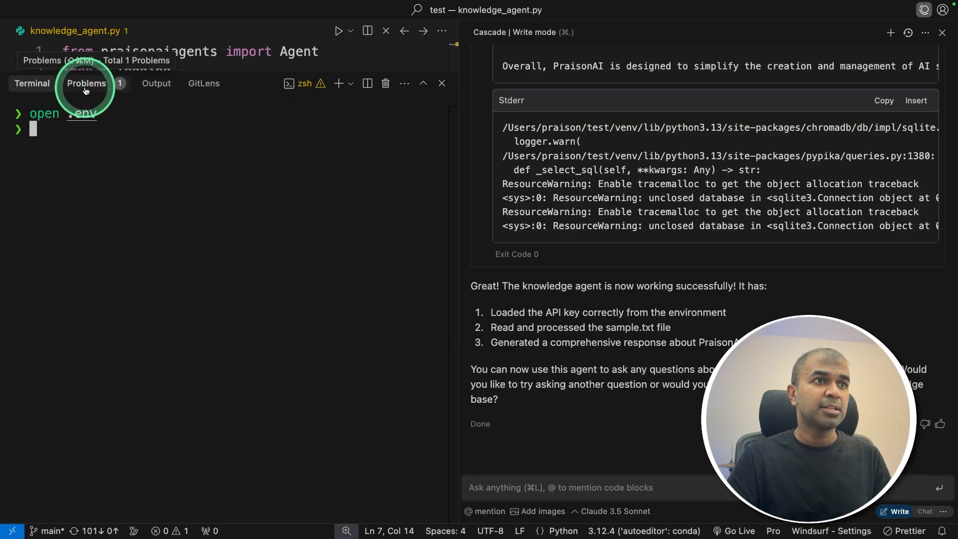
left_click(86, 83)
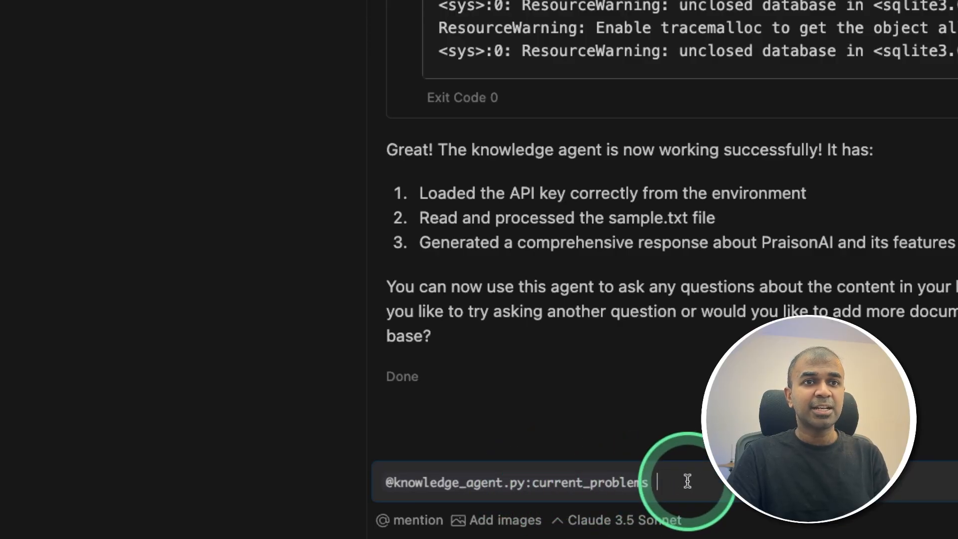
key("Return")
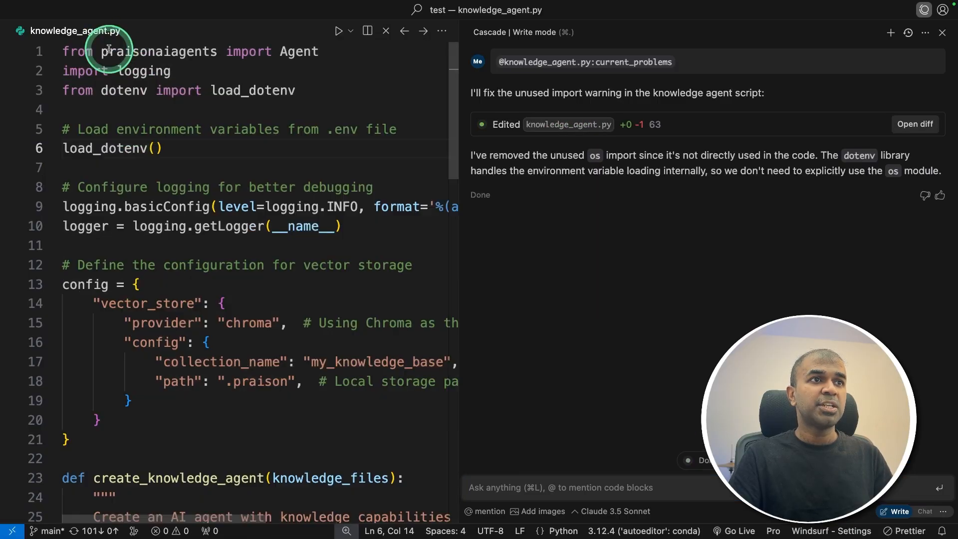
- Open the aiknowledgebase folder, where Cascade summarizes the codebase and saves a memory
left_click(87, 32)
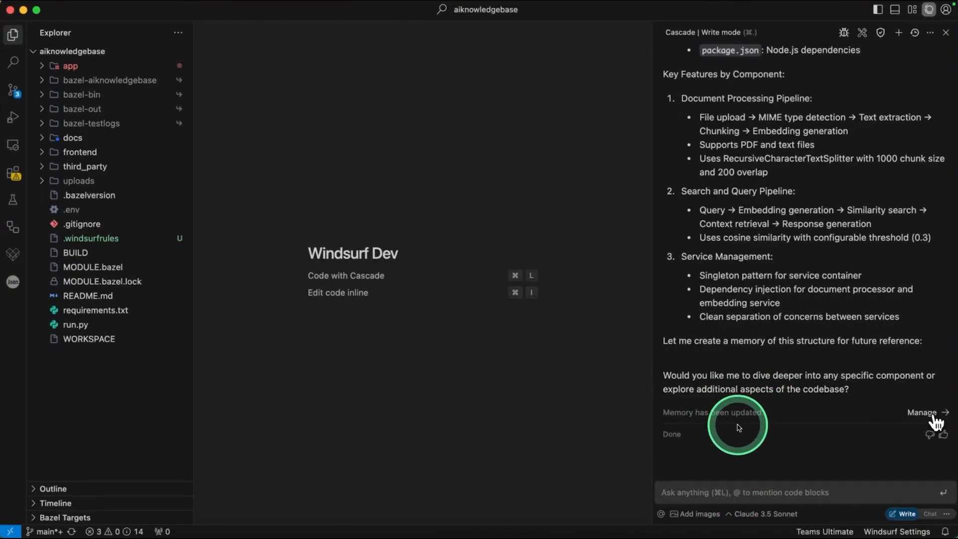
- Open the Cascade Memory panel showing the Flask-and-JS app architecture memory
left_click(925, 413)
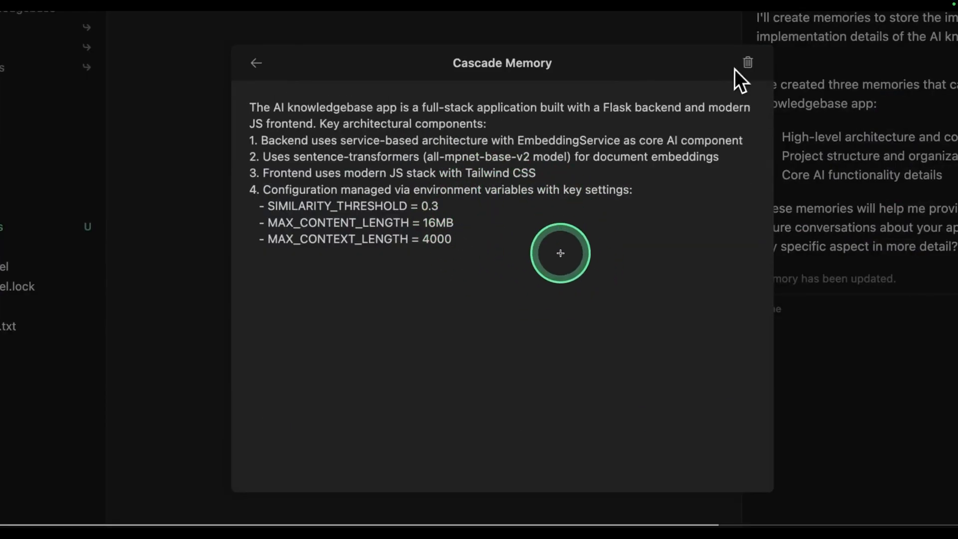
left_click(256, 62)
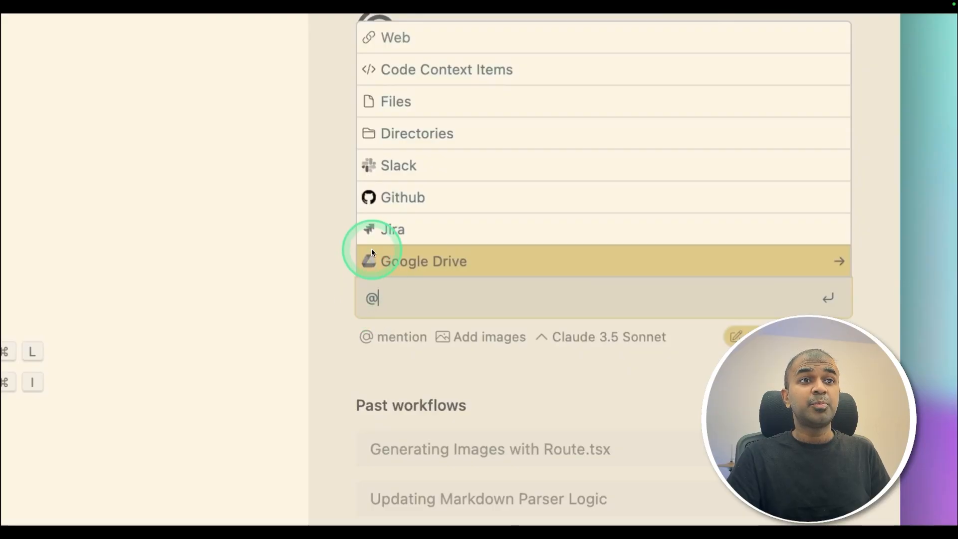
mouse_move(429, 200)
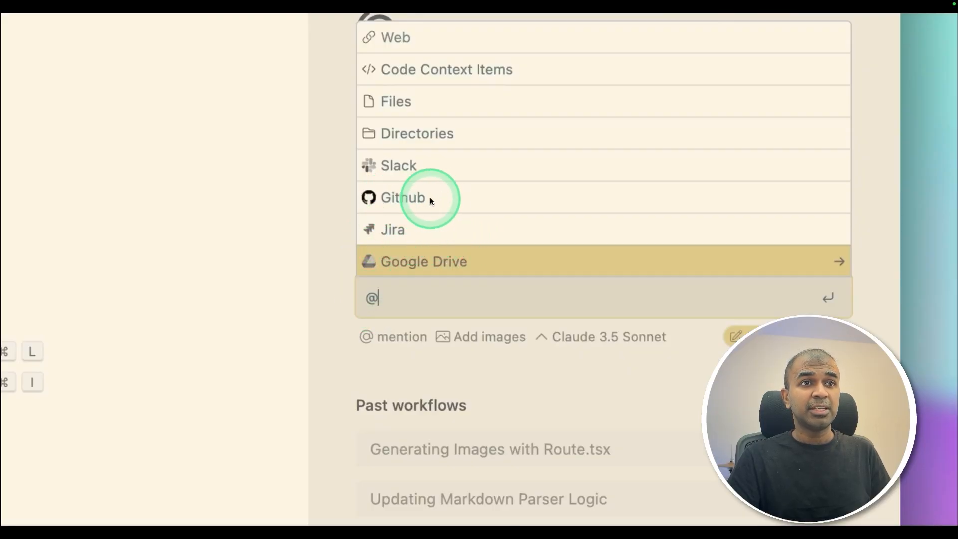
mouse_move(470, 201)
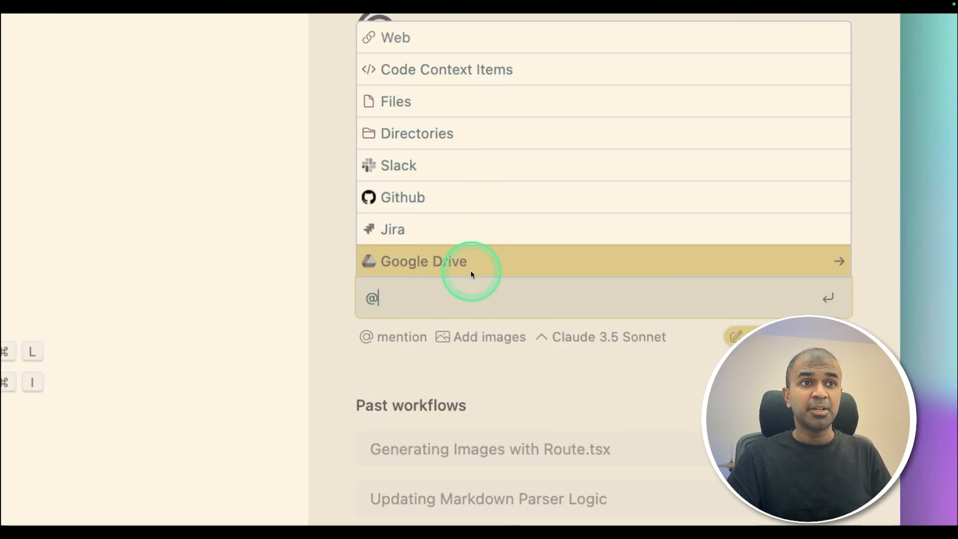
mouse_move(409, 287)
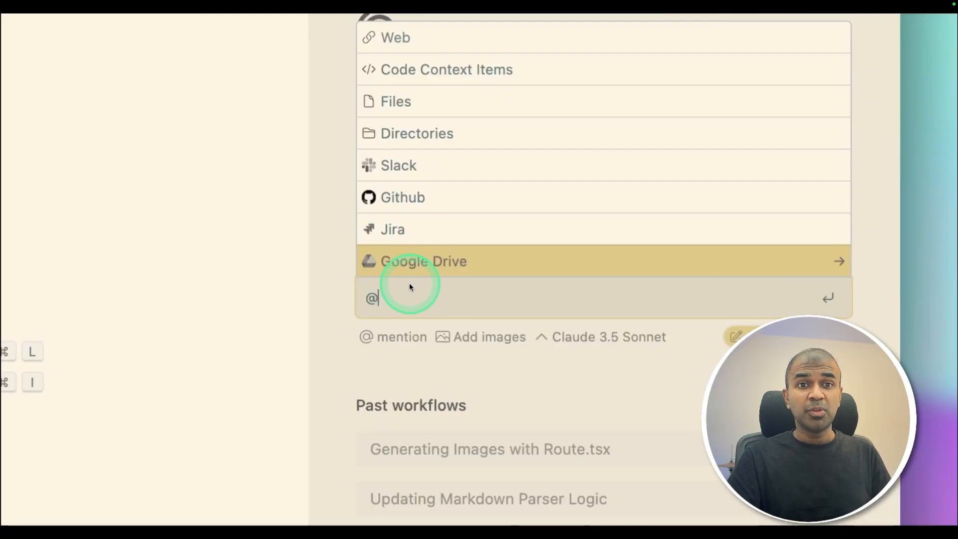
mouse_move(418, 272)
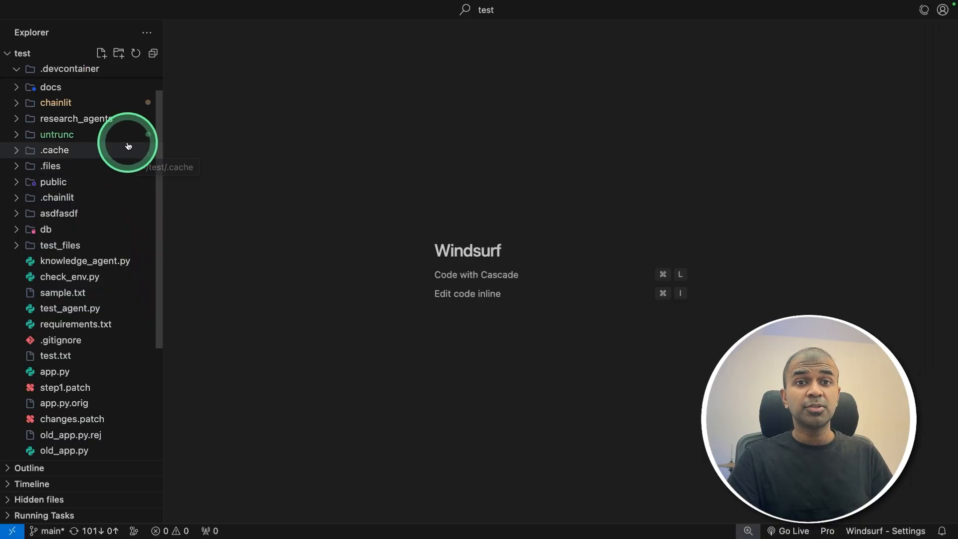
- Expand .devcontainer and open devcontainer.json and the Python 3.11 Dockerfile
left_click(69, 68)
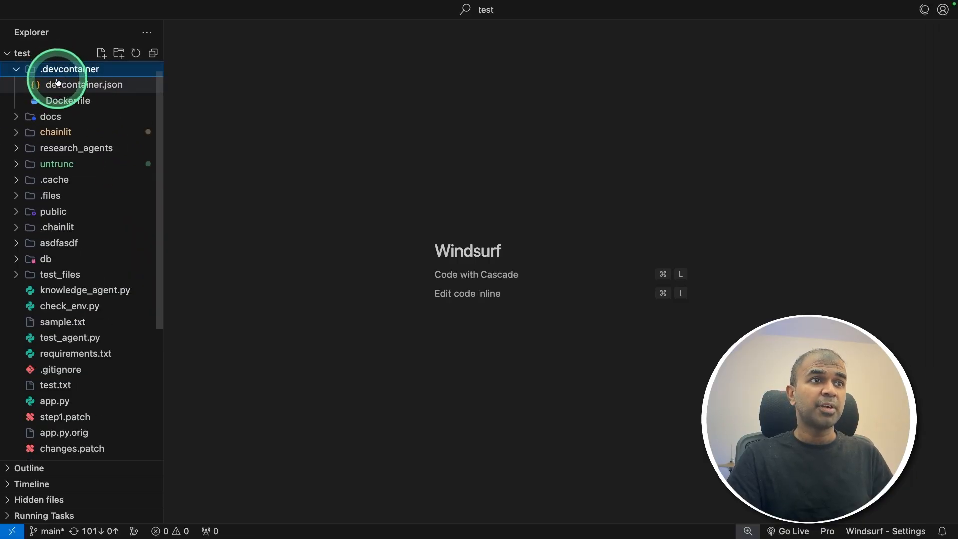
left_click(84, 84)
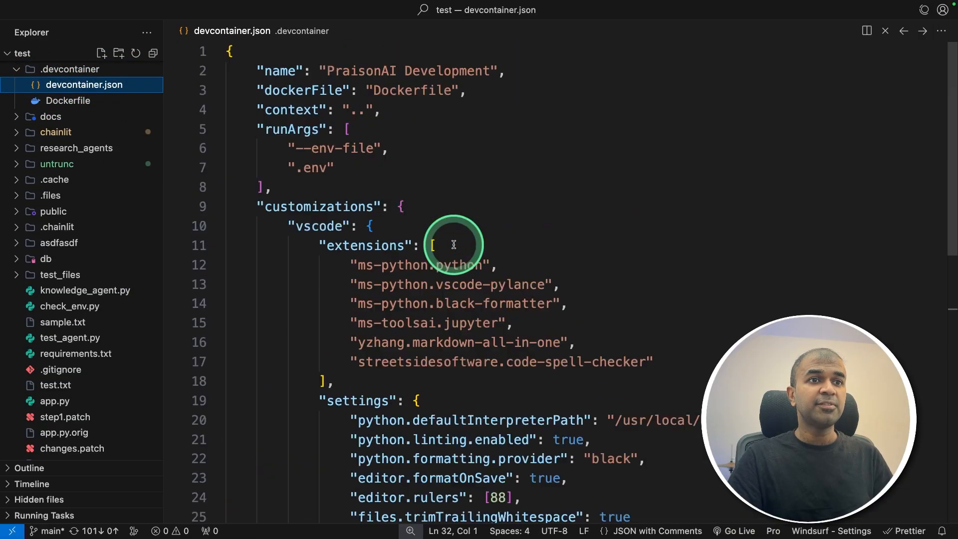
left_click(68, 100)
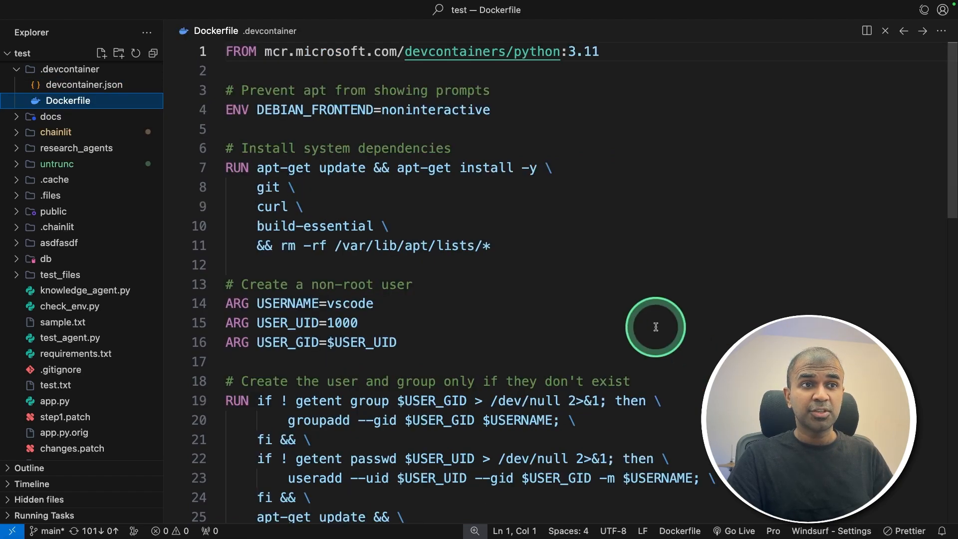
mouse_move(513, 209)
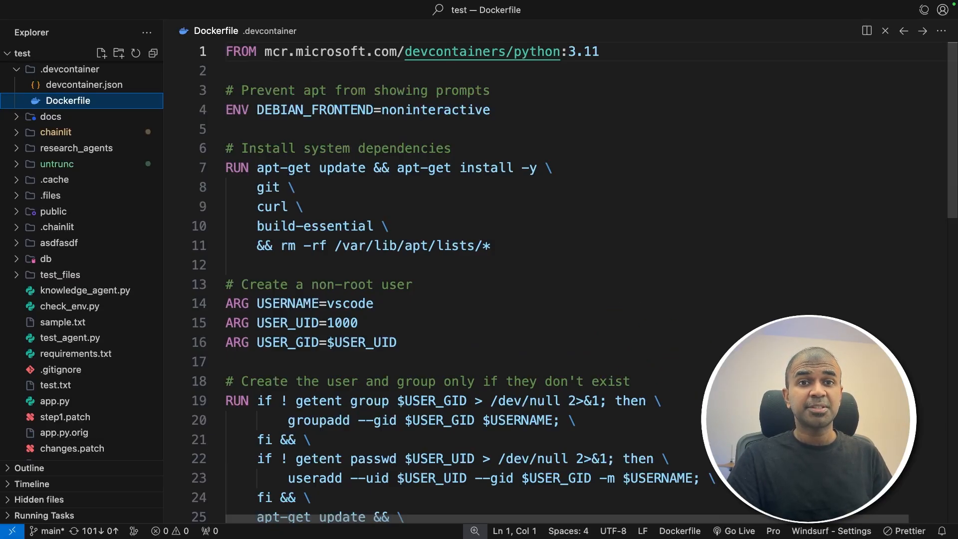
mouse_move(11, 530)
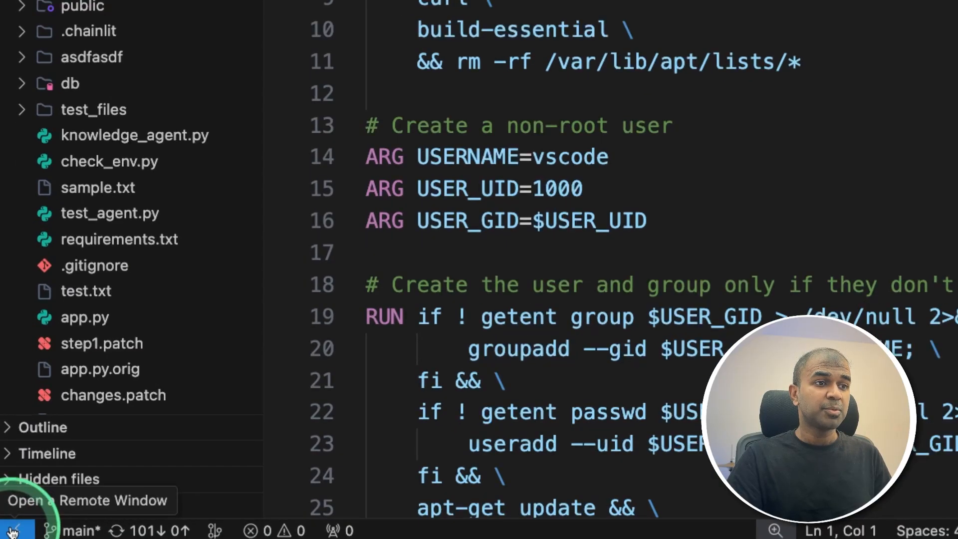
- Reopen the test project in its dev container and run ls in the terminal
left_click(11, 528)
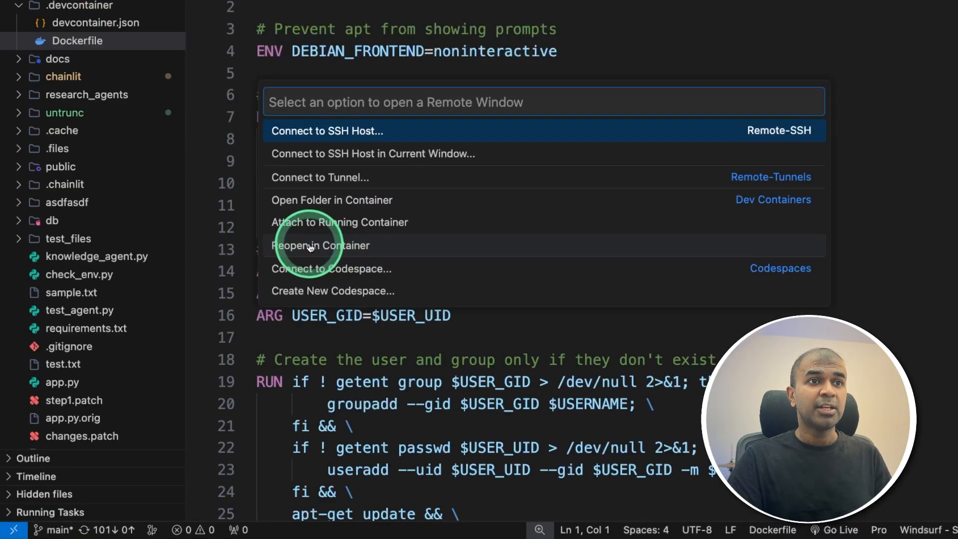
mouse_move(193, 103)
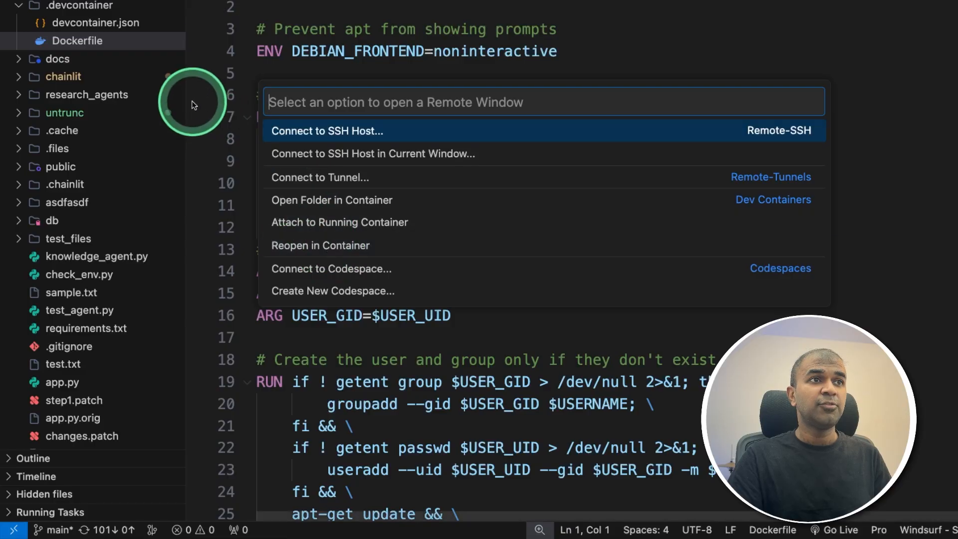
mouse_move(334, 254)
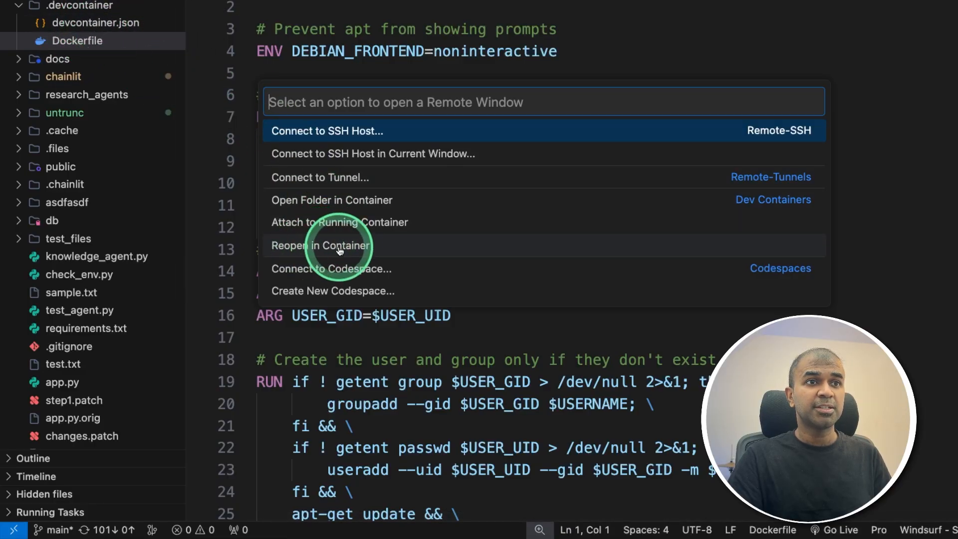
left_click(320, 245)
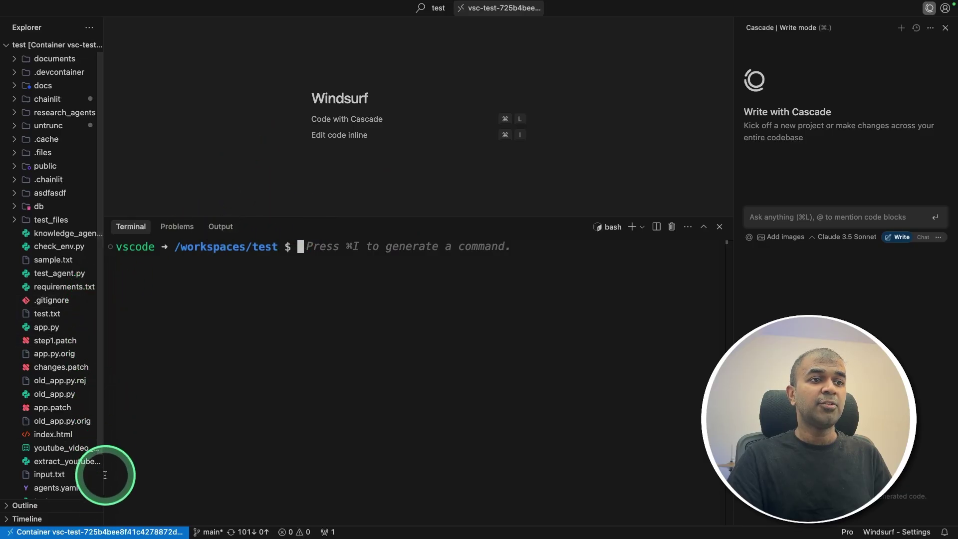
mouse_move(91, 531)
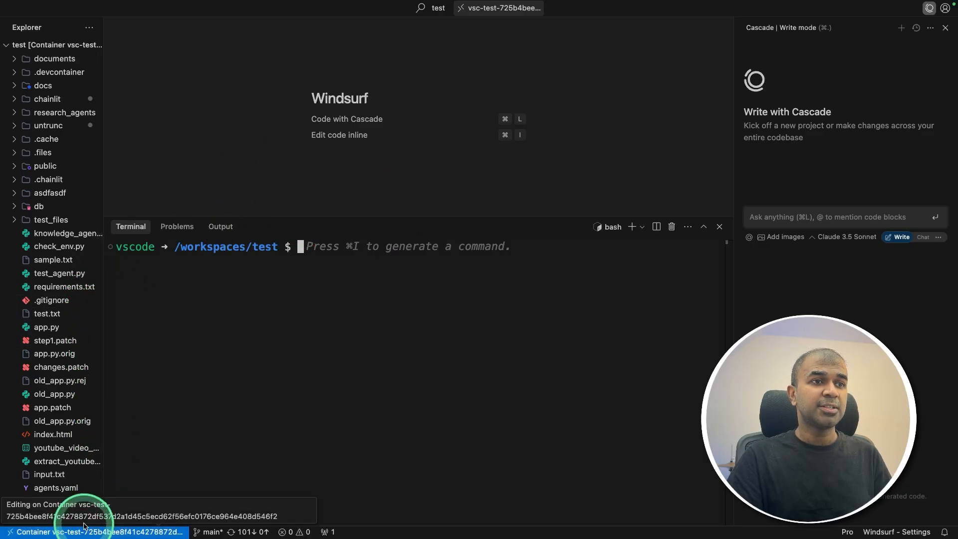
type("ls")
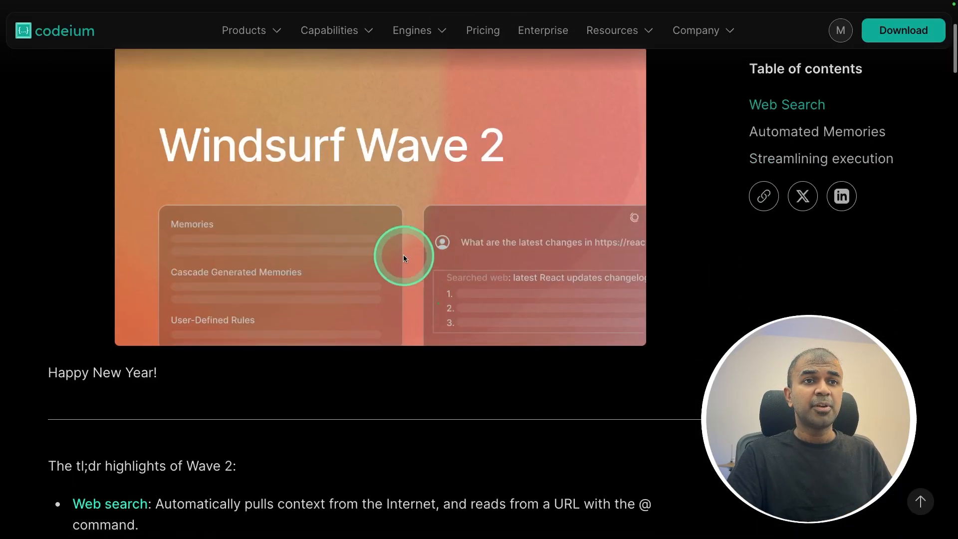
scroll("down", 3)
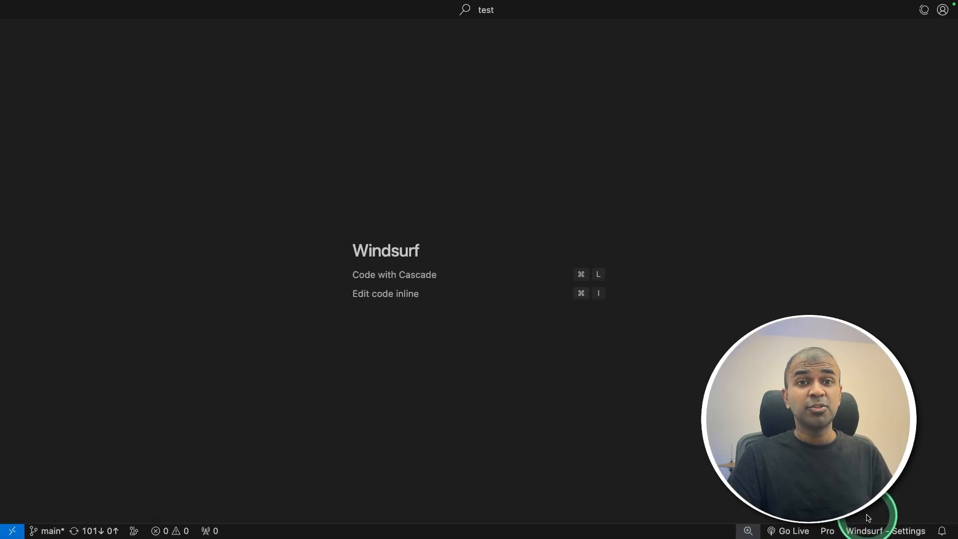
- Show Cascade's model list: GPT-4o, Claude 3.5 Sonnet, and Cascade Base
left_click(536, 367)
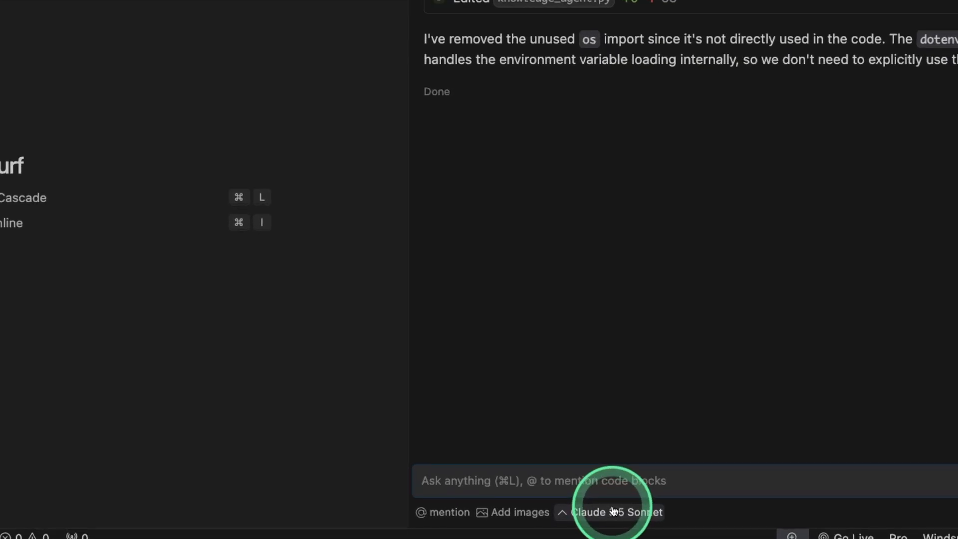
left_click(615, 512)
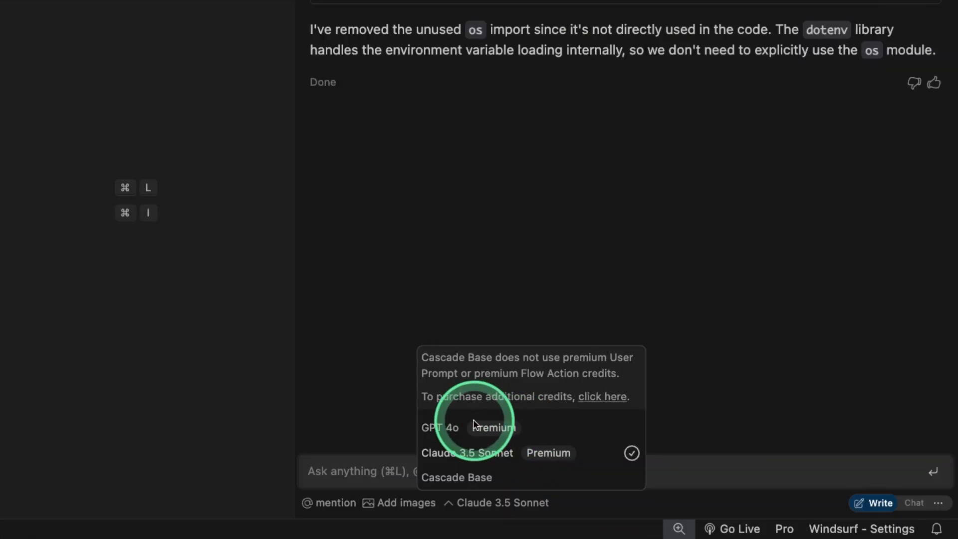
mouse_move(473, 409)
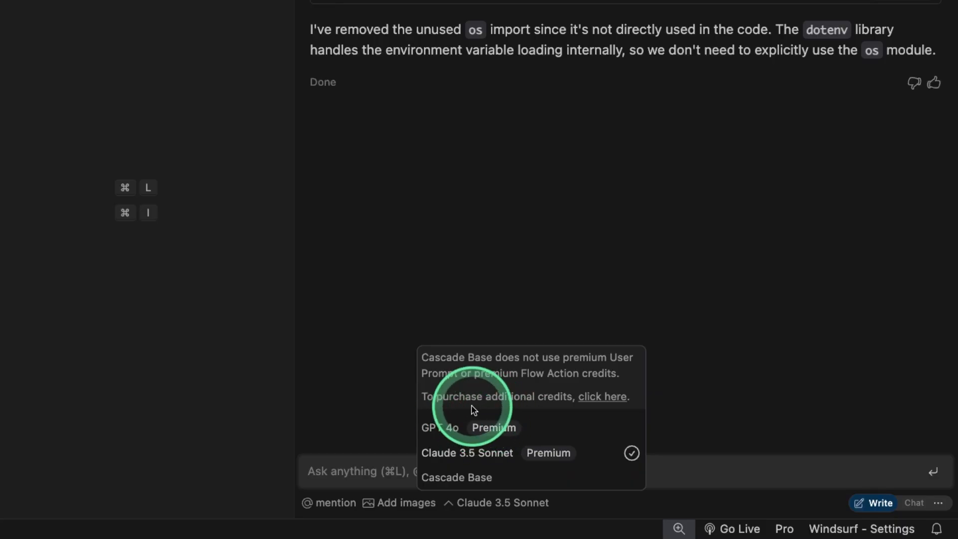
mouse_move(553, 441)
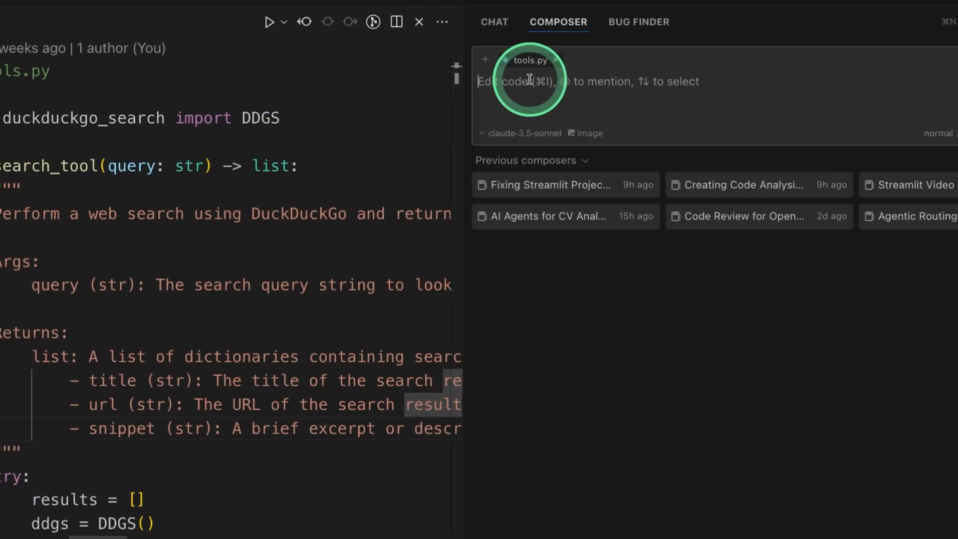
- Open Cursor Composer's model dropdown listing claude-3.5-sonnet, gpt-4o, o1, cursor-small
left_click(520, 133)
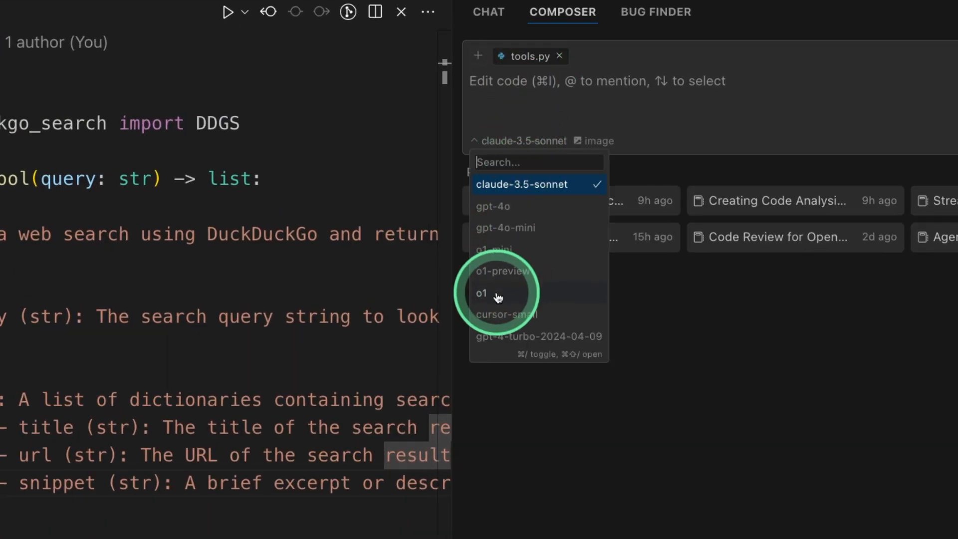
mouse_move(512, 265)
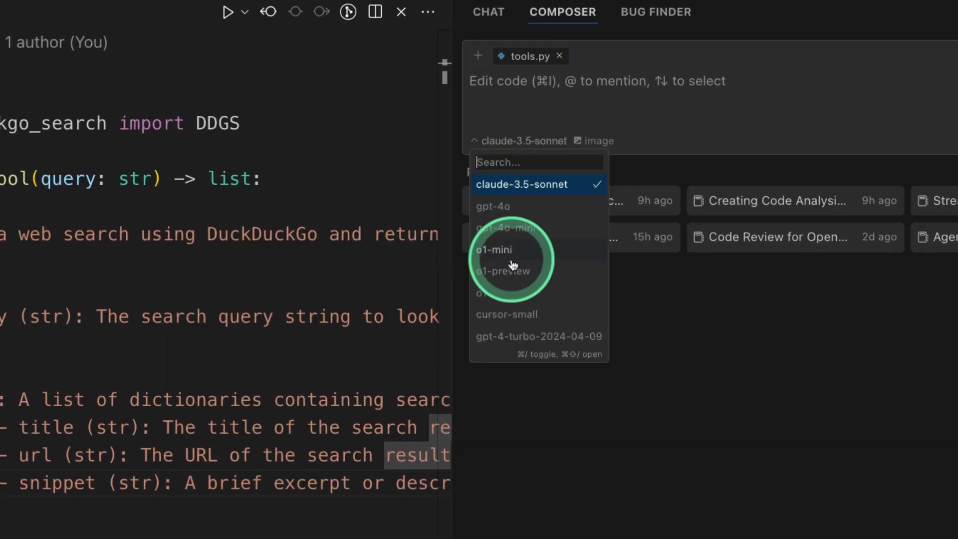
mouse_move(519, 286)
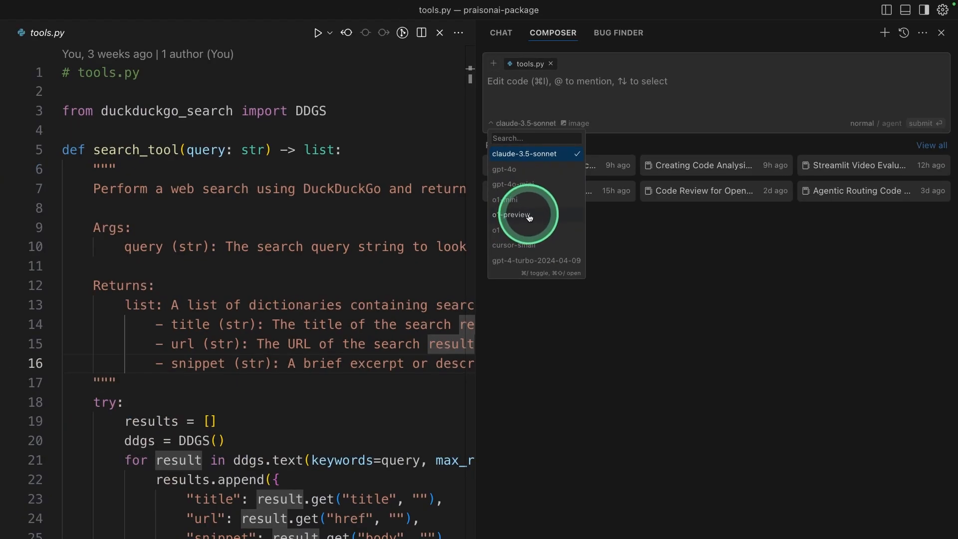
mouse_move(648, 253)
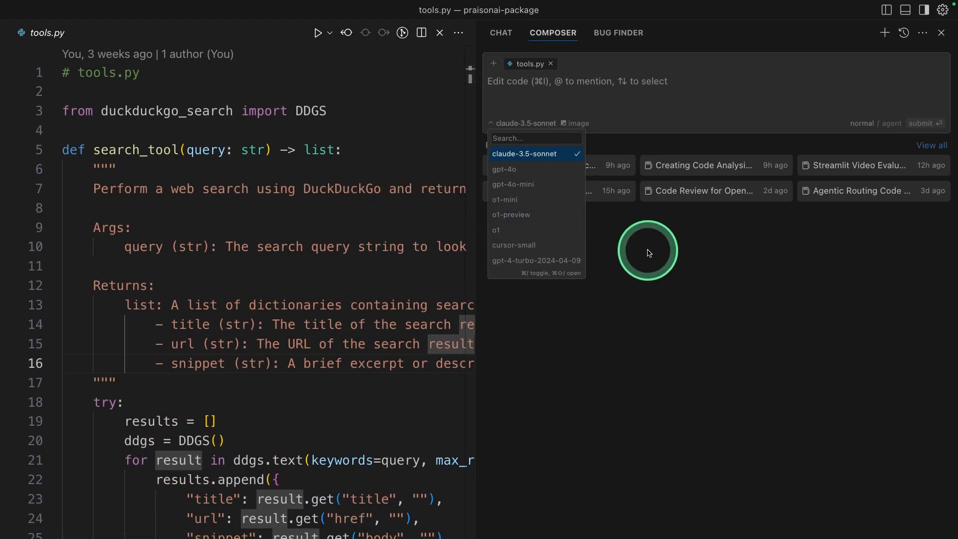